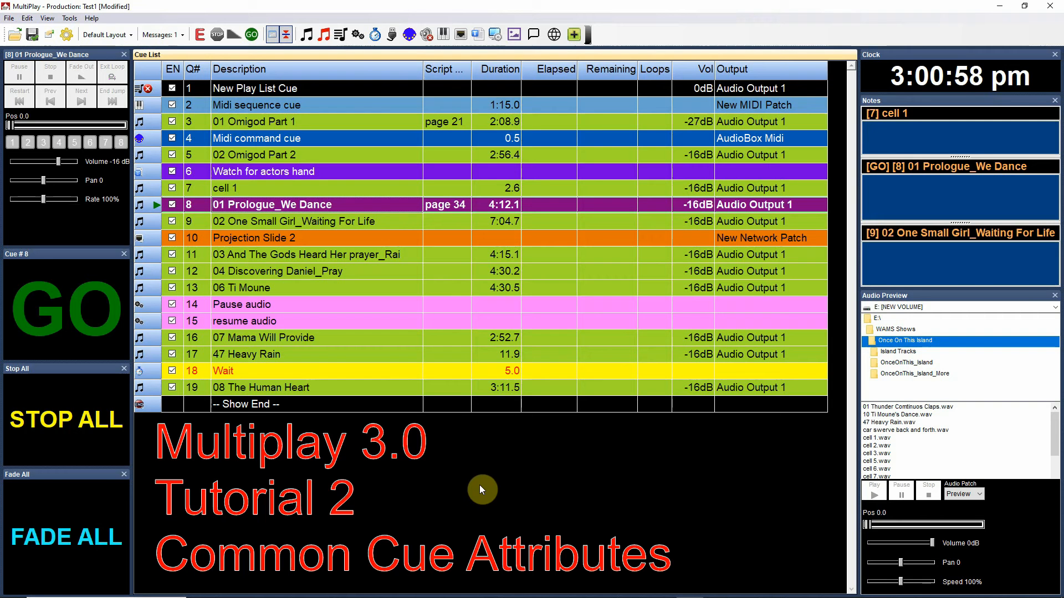
mouse_move(482, 507)
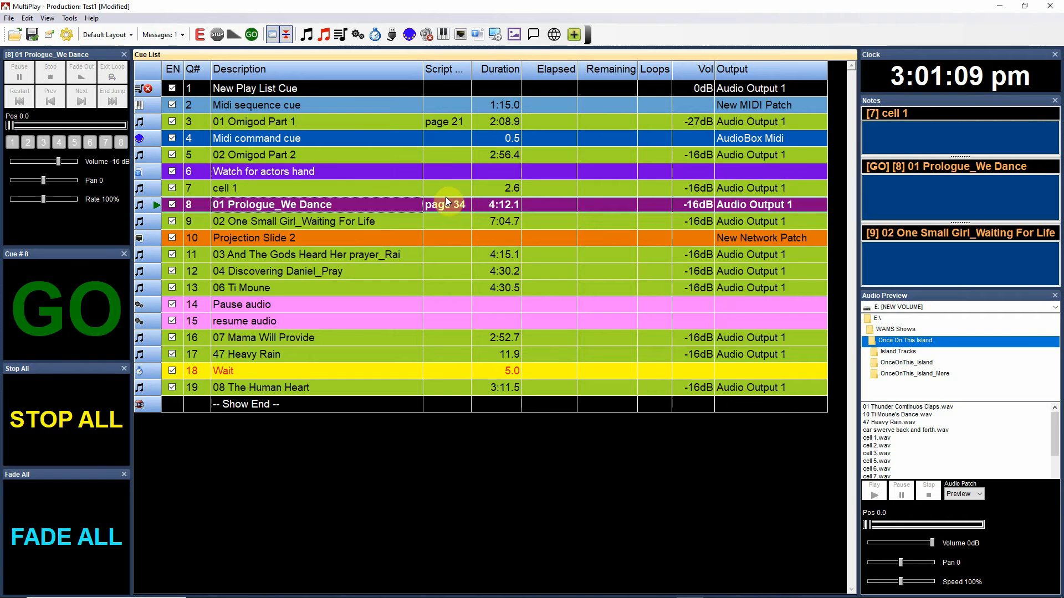
mouse_move(452, 342)
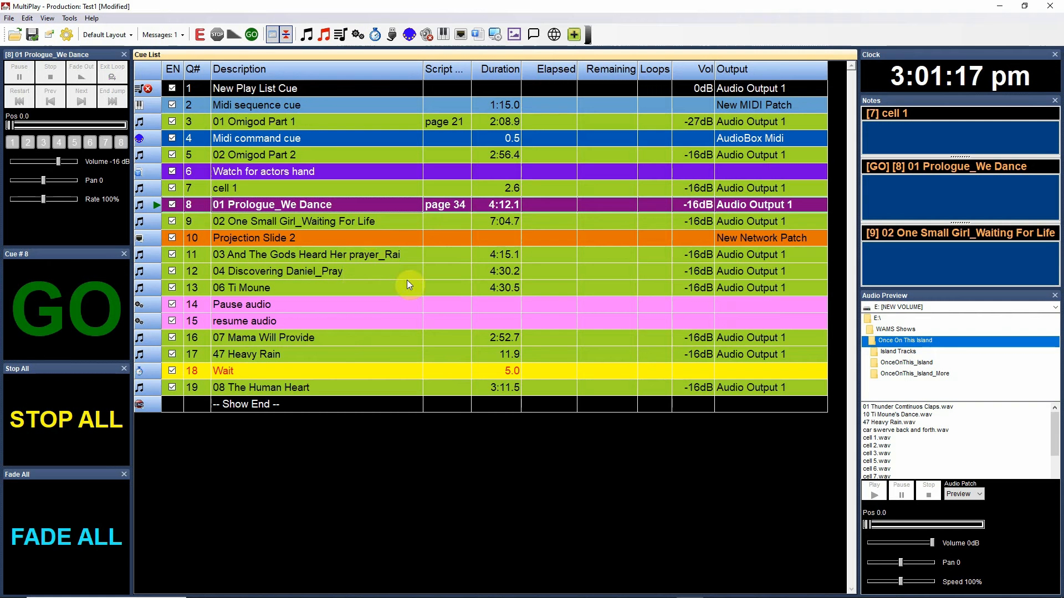
mouse_move(345, 118)
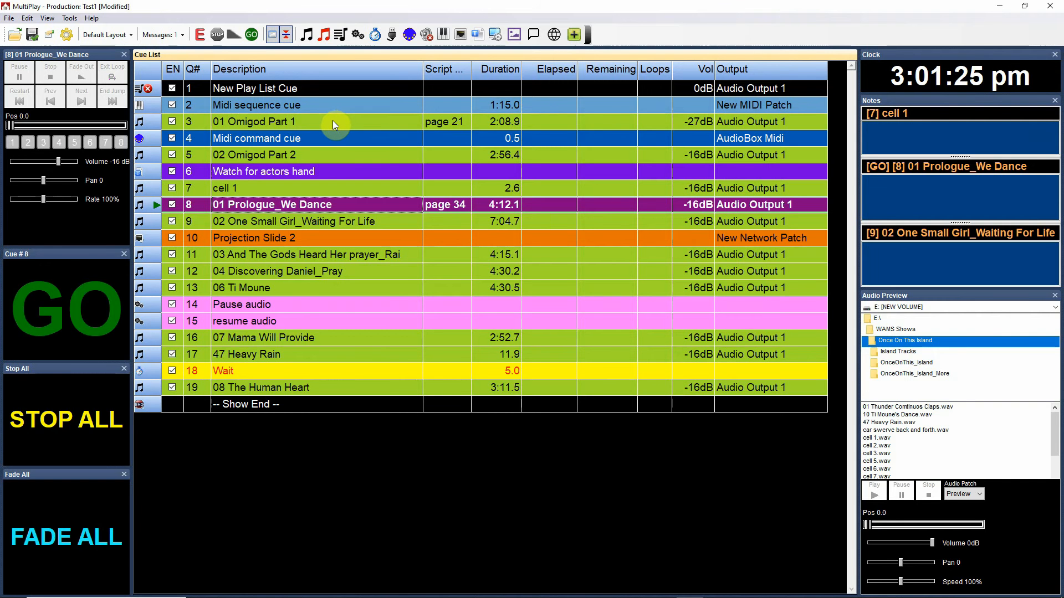
Review cue 3 '01 Omigod Part 1' Common properties and close the dialog without changes.
double_click(333, 121)
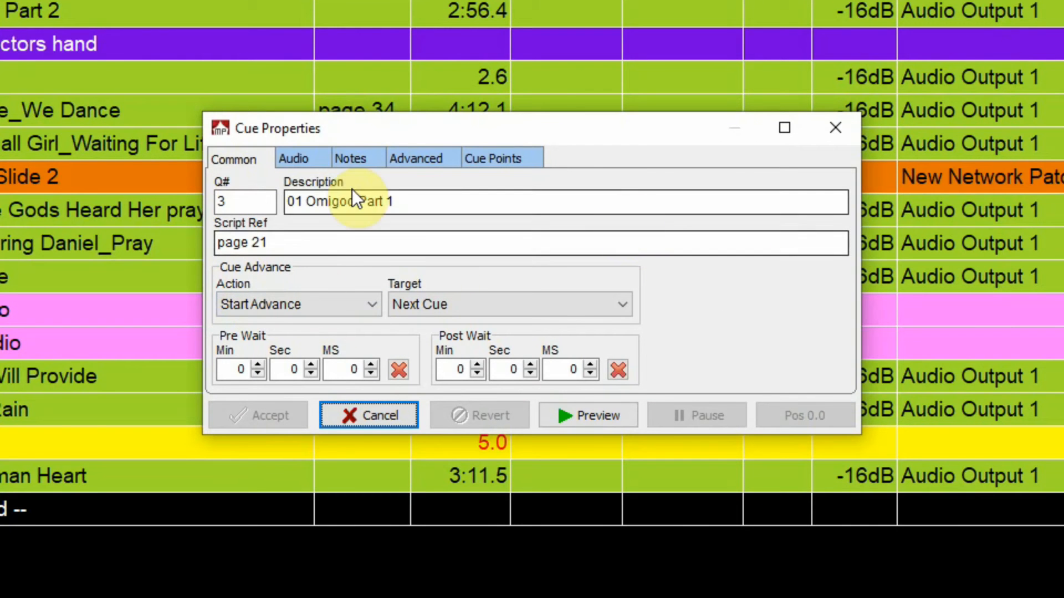
left_click(244, 202)
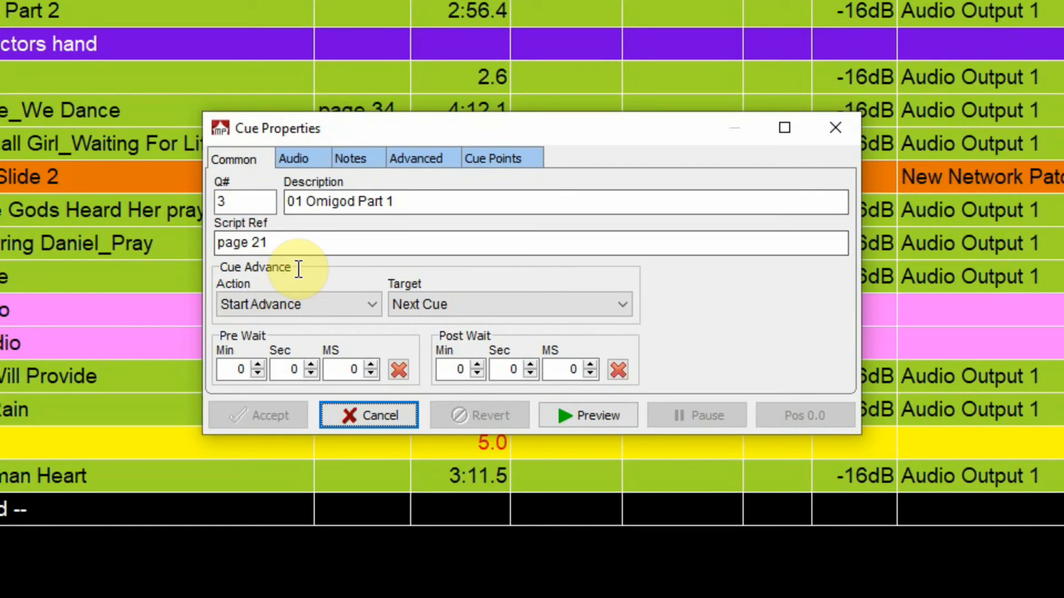
mouse_move(297, 243)
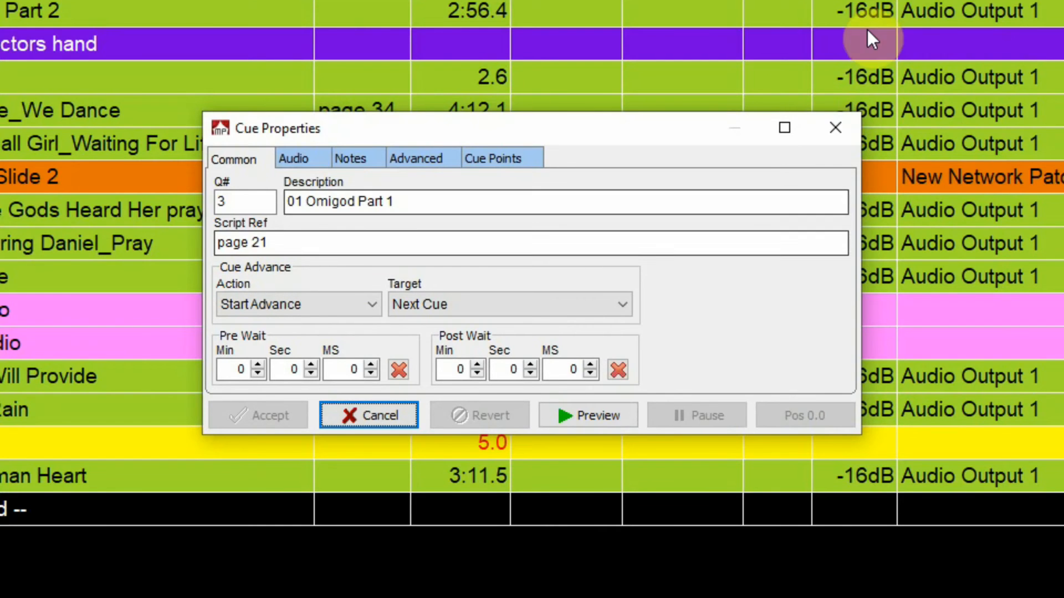
left_click(368, 414)
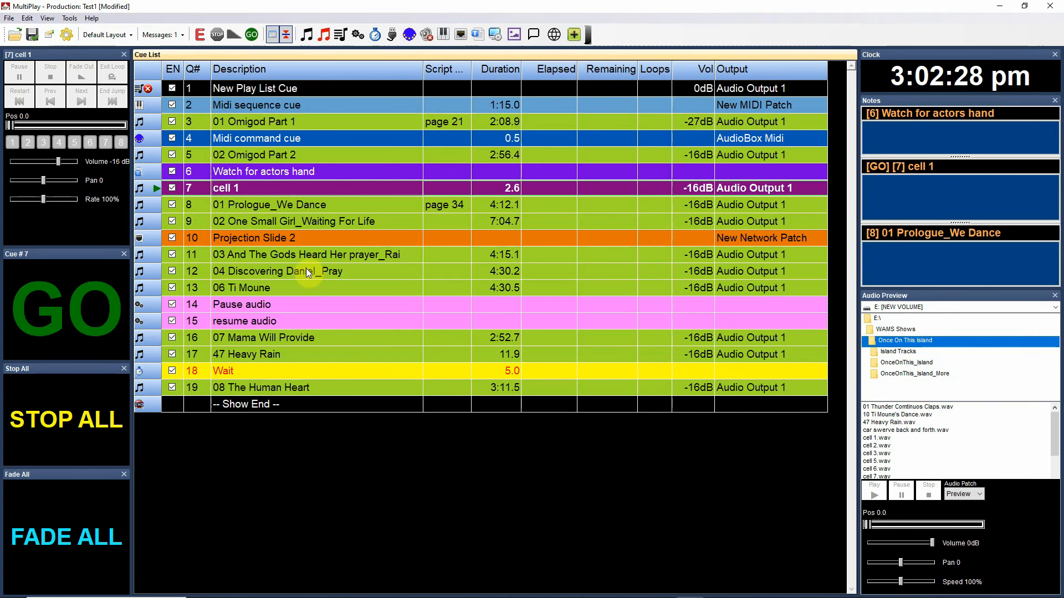
Make cue 3 '01 Omigod Part 1' the next cue to go in the Cue List.
left_click(66, 309)
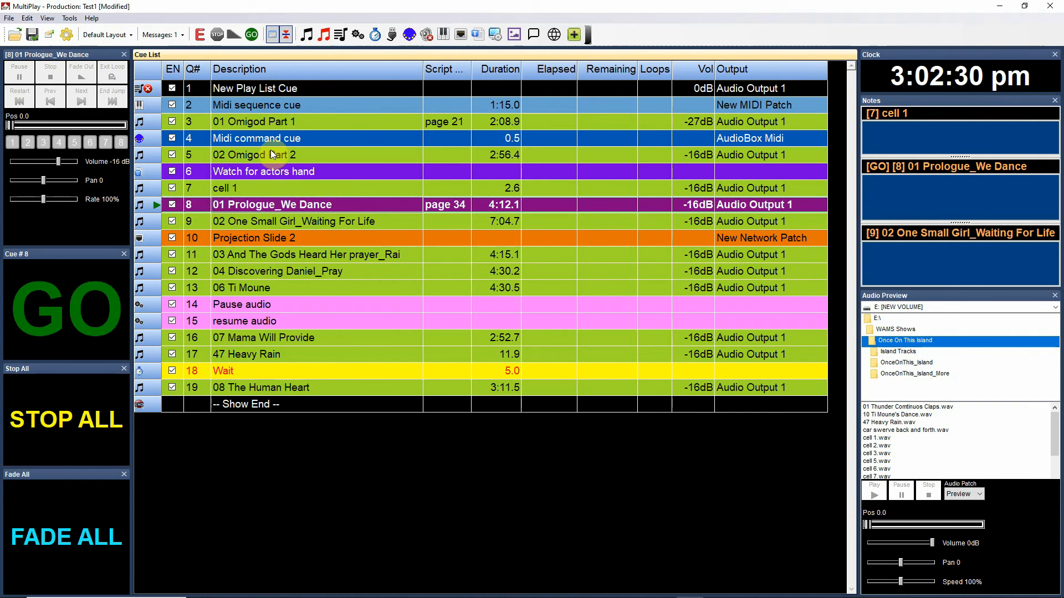
left_click(66, 309)
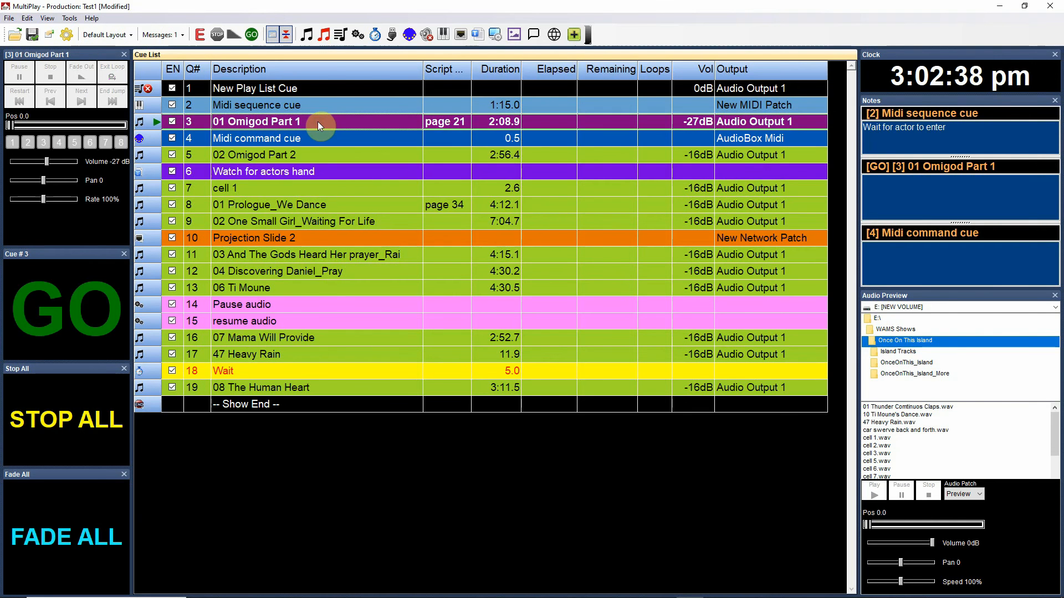
double_click(256, 121)
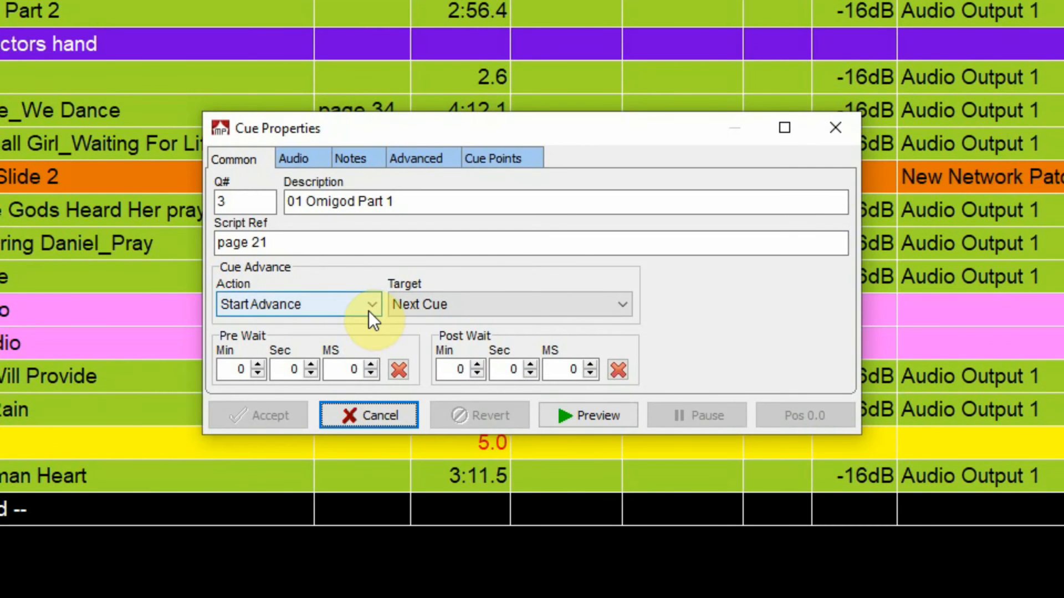
mouse_move(326, 318)
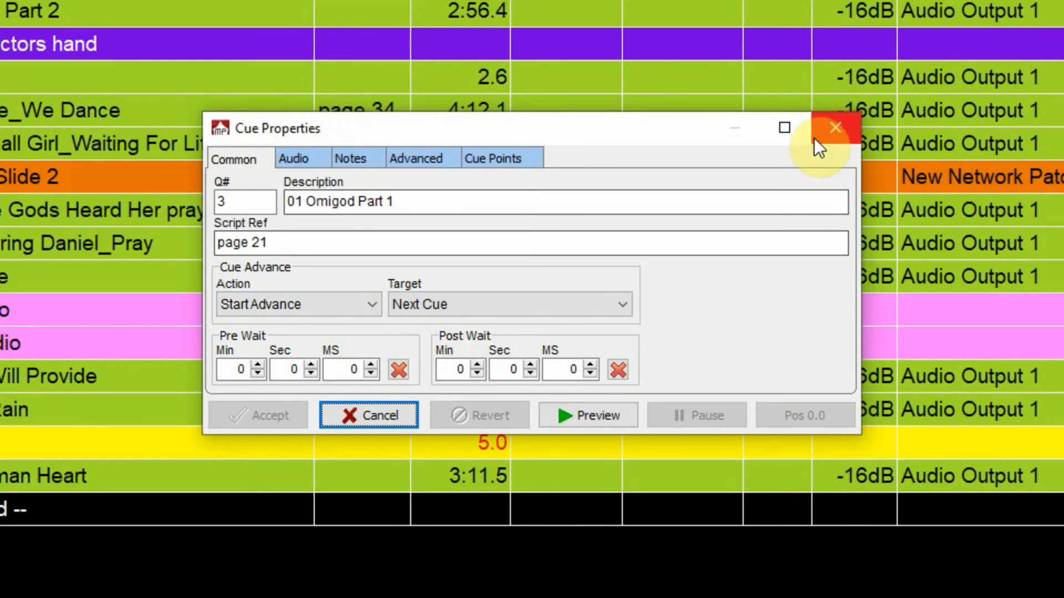
left_click(835, 127)
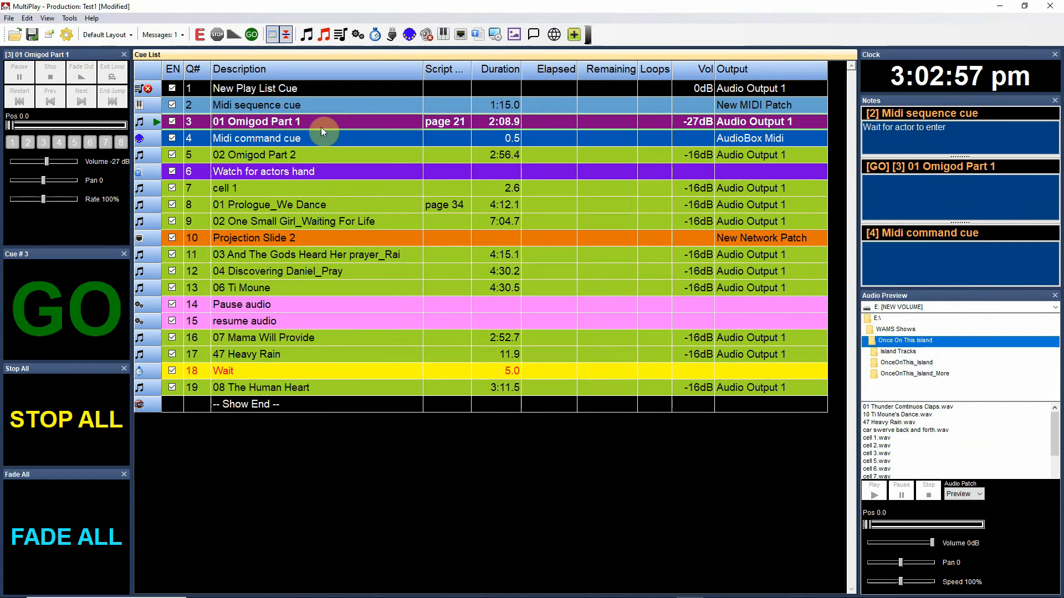
Fire cue 3 with GO so cue 4, the MIDI command cue, becomes next.
left_click(65, 306)
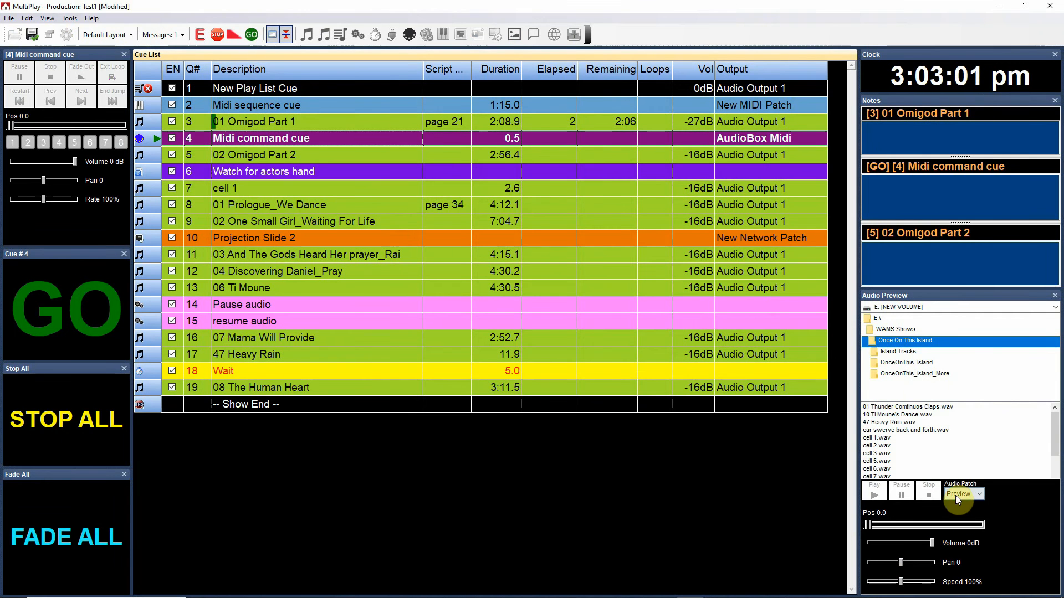
mouse_move(703, 545)
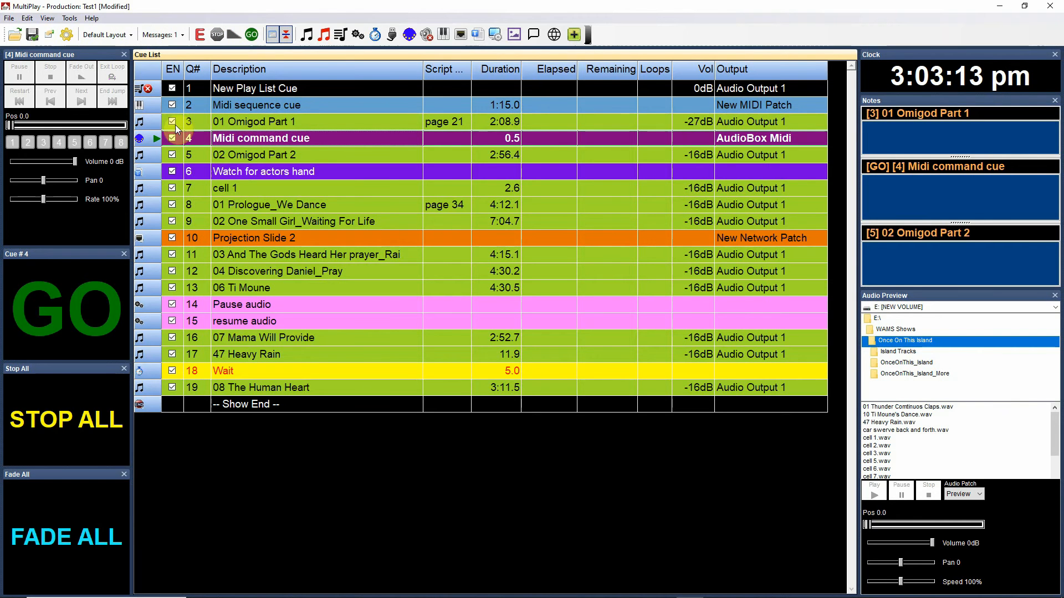
mouse_move(217, 122)
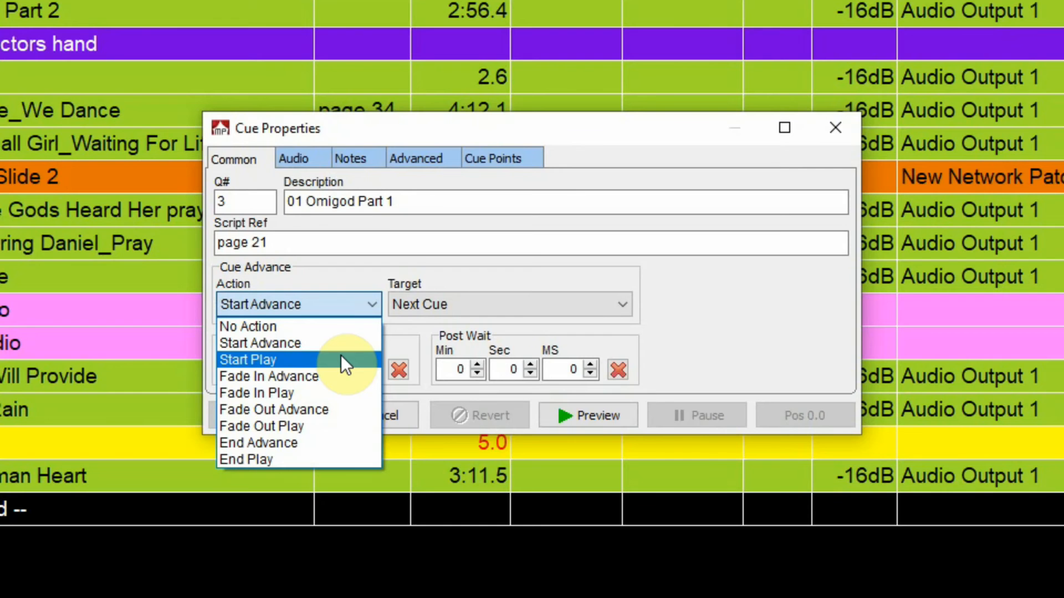
mouse_move(333, 387)
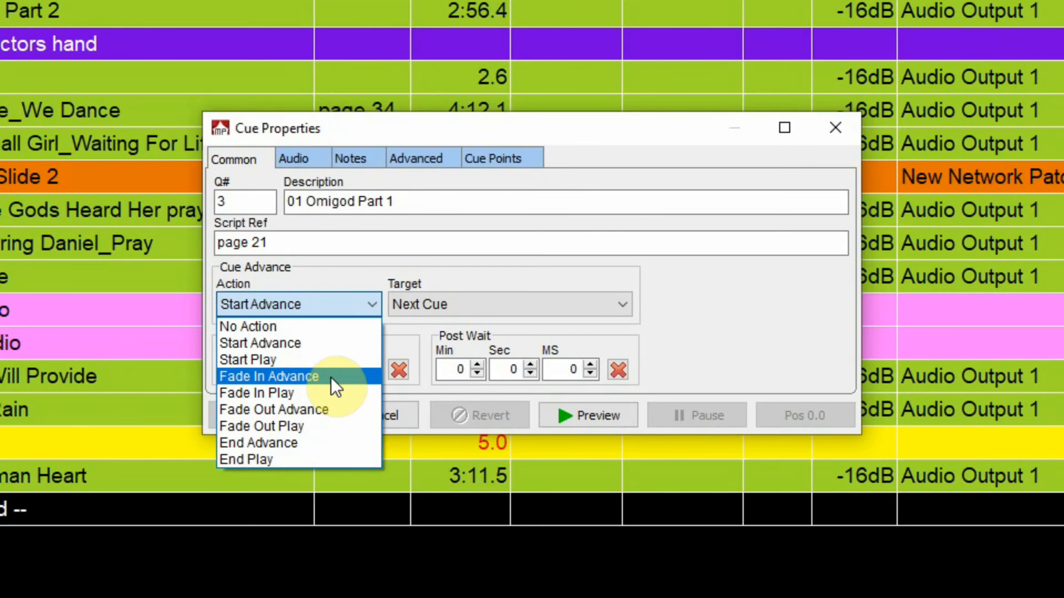
mouse_move(342, 387)
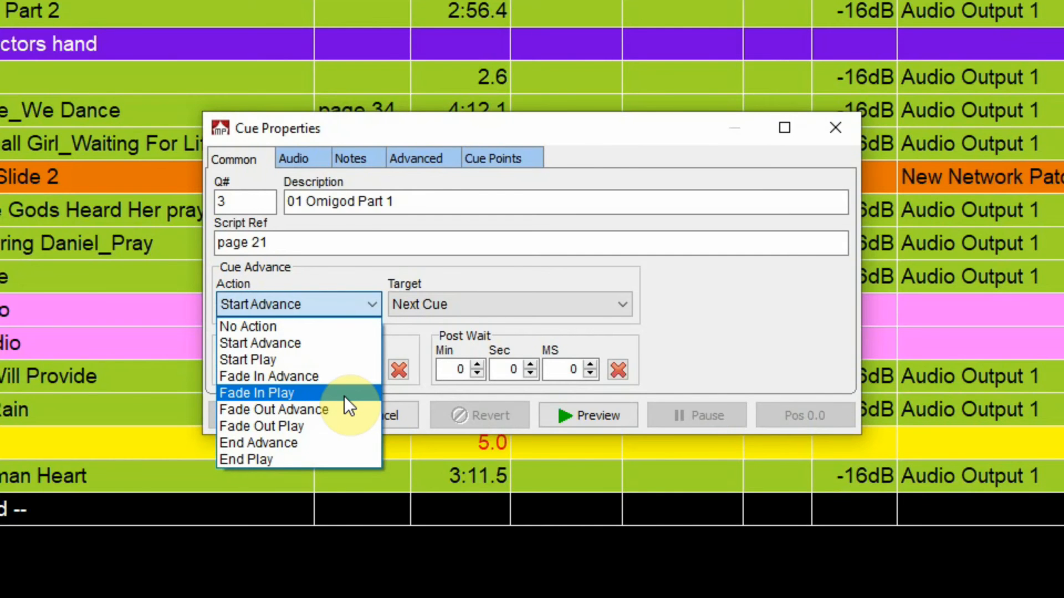
mouse_move(353, 408)
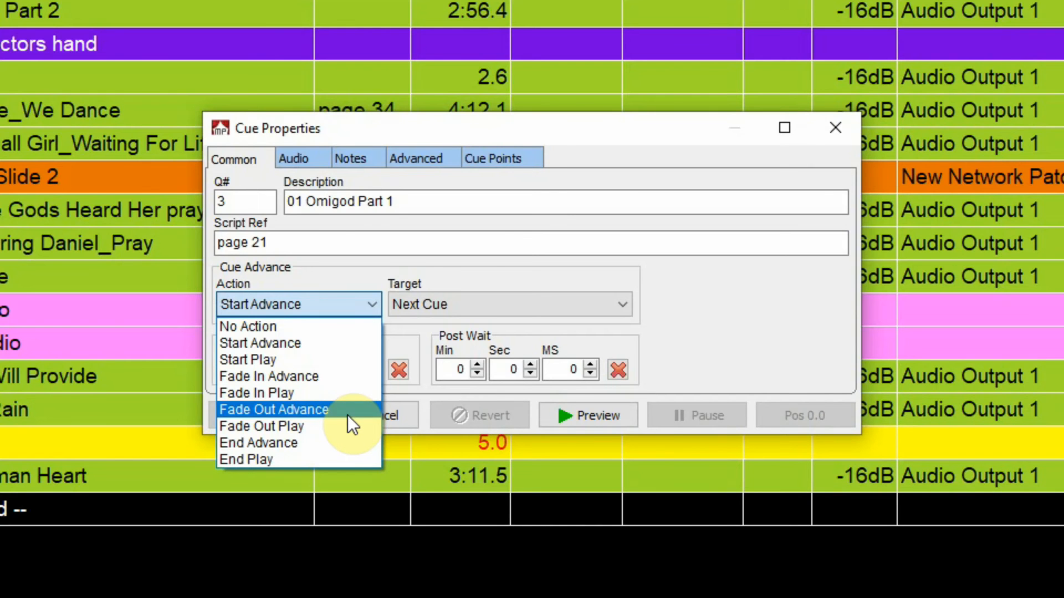
mouse_move(345, 426)
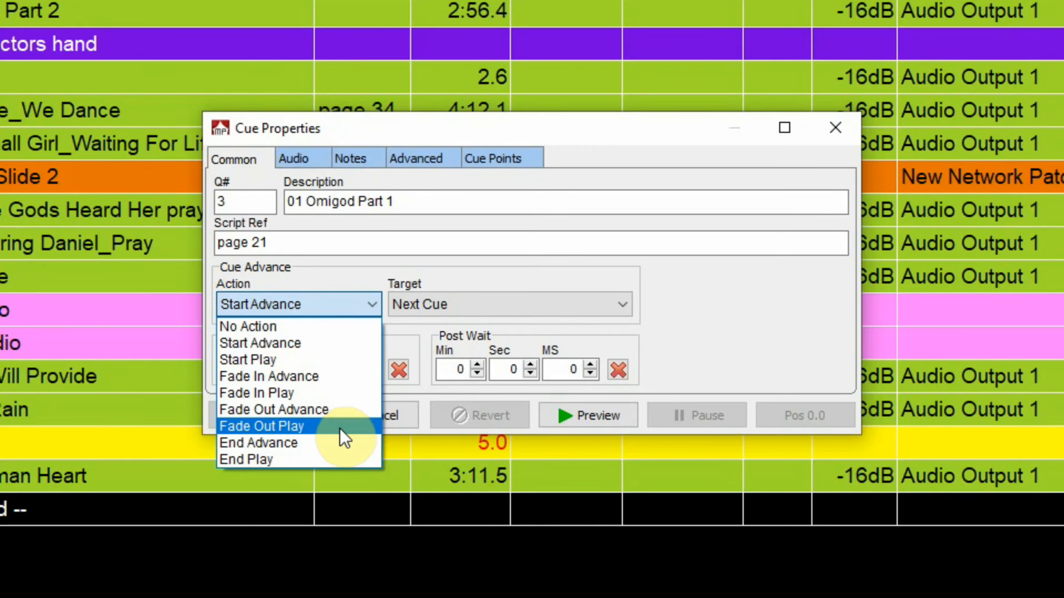
mouse_move(329, 442)
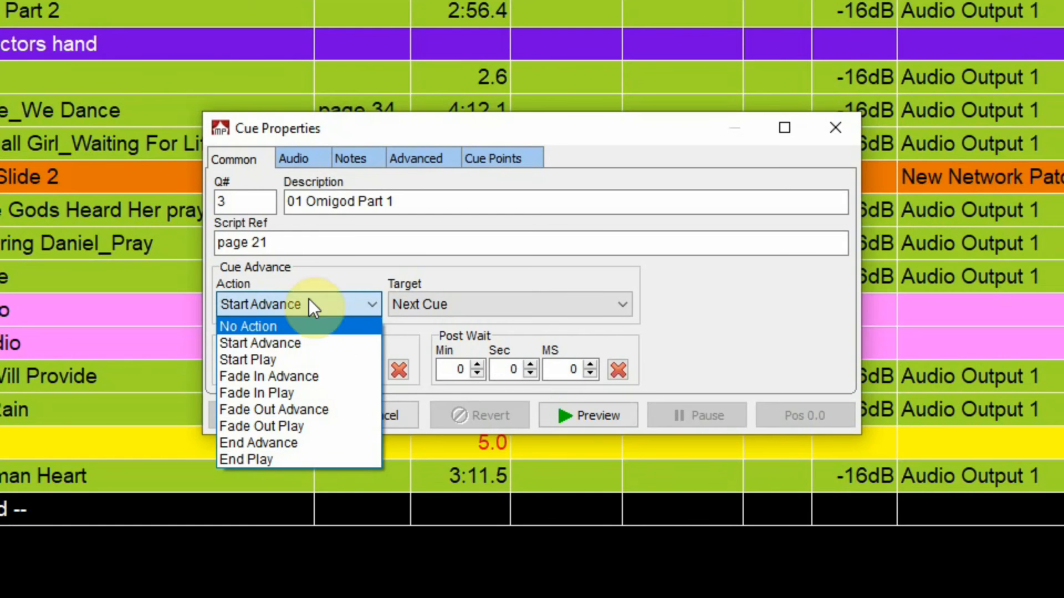
mouse_move(319, 332)
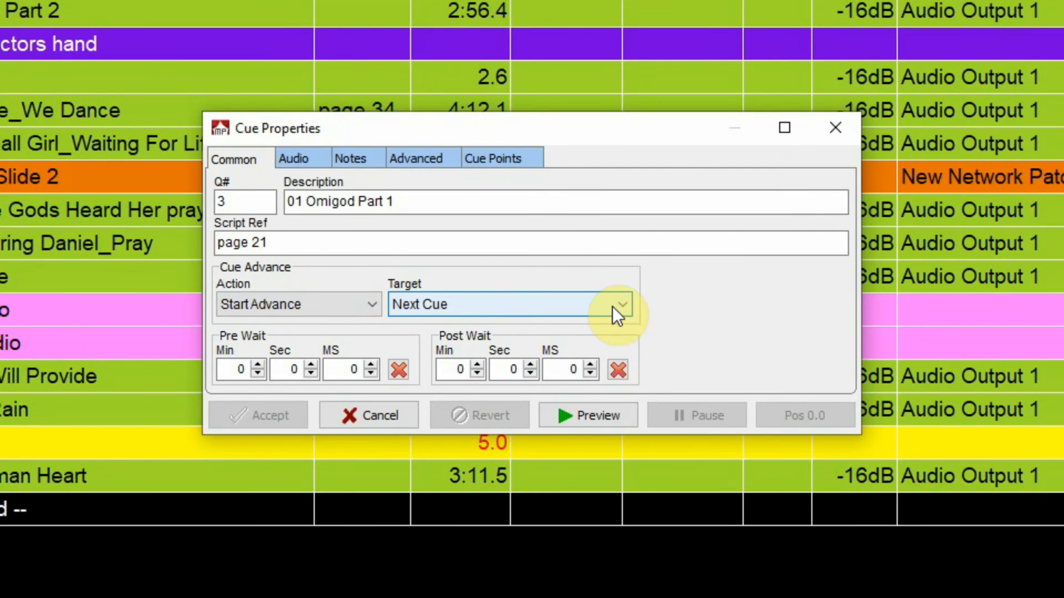
mouse_move(614, 309)
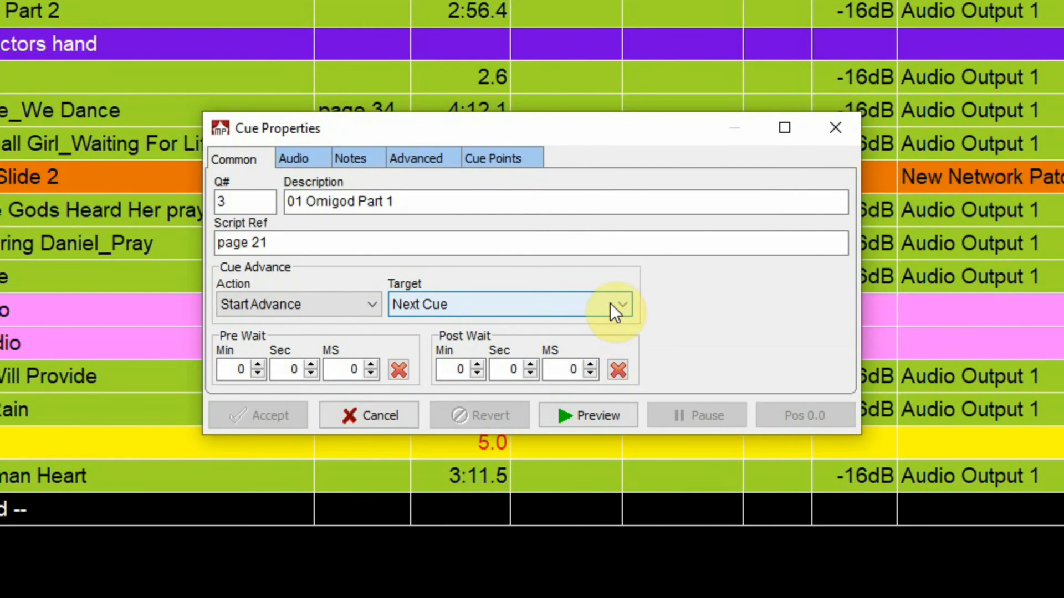
left_click(619, 303)
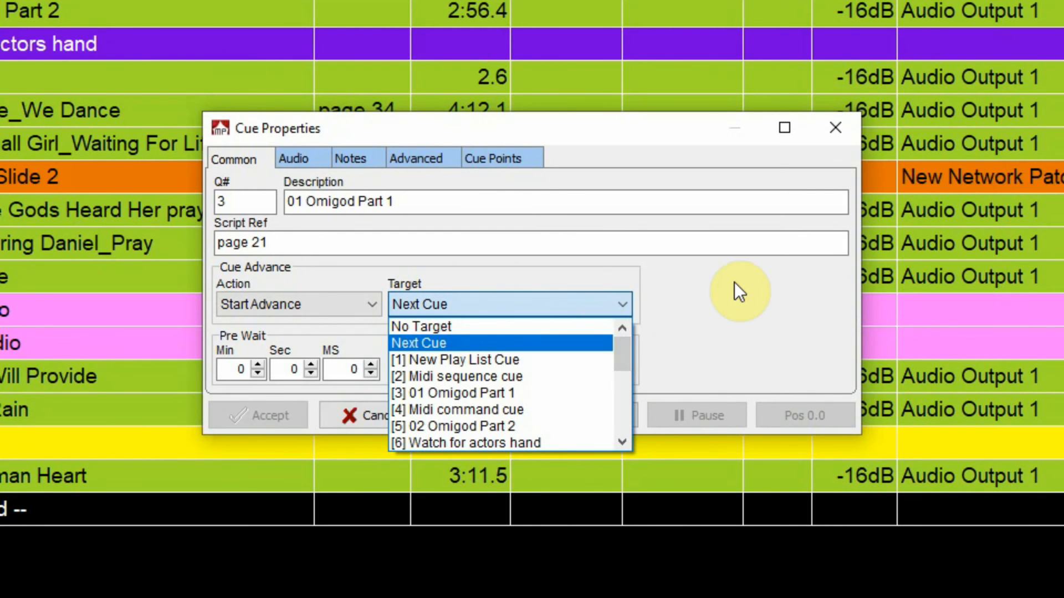
left_click(418, 342)
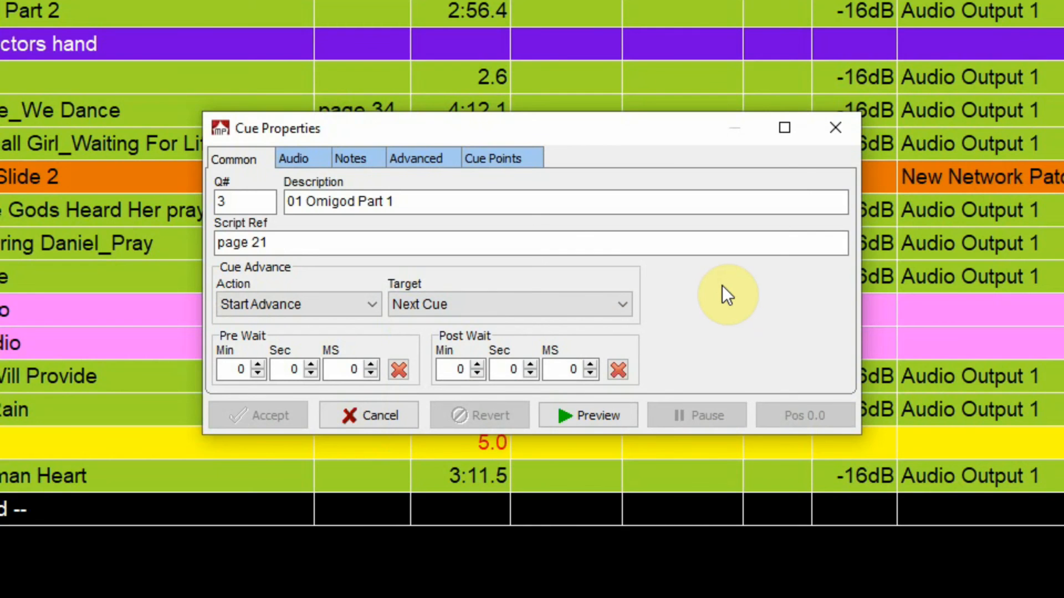
mouse_move(489, 316)
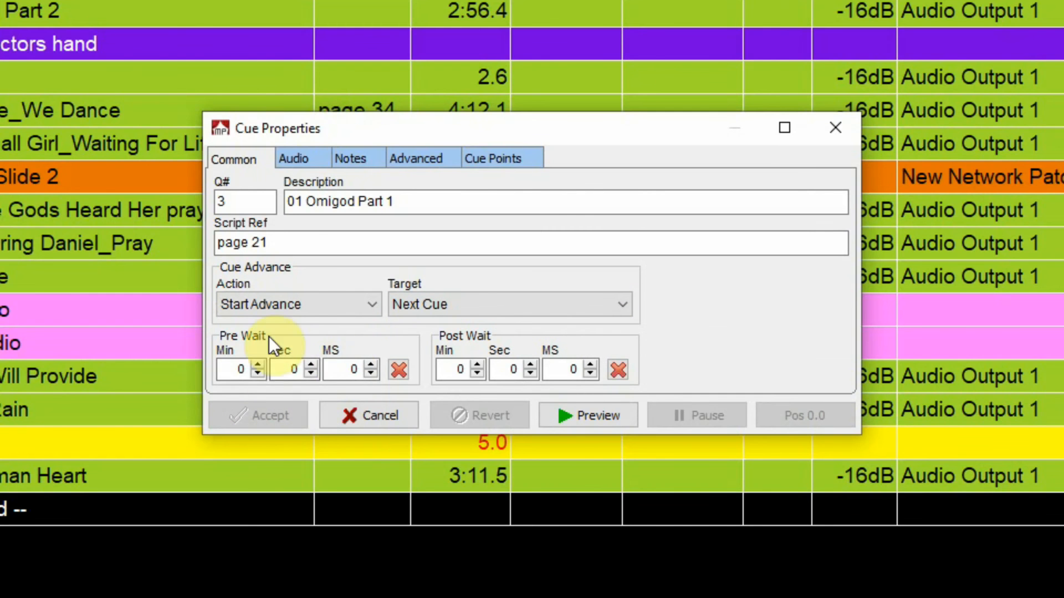
mouse_move(320, 380)
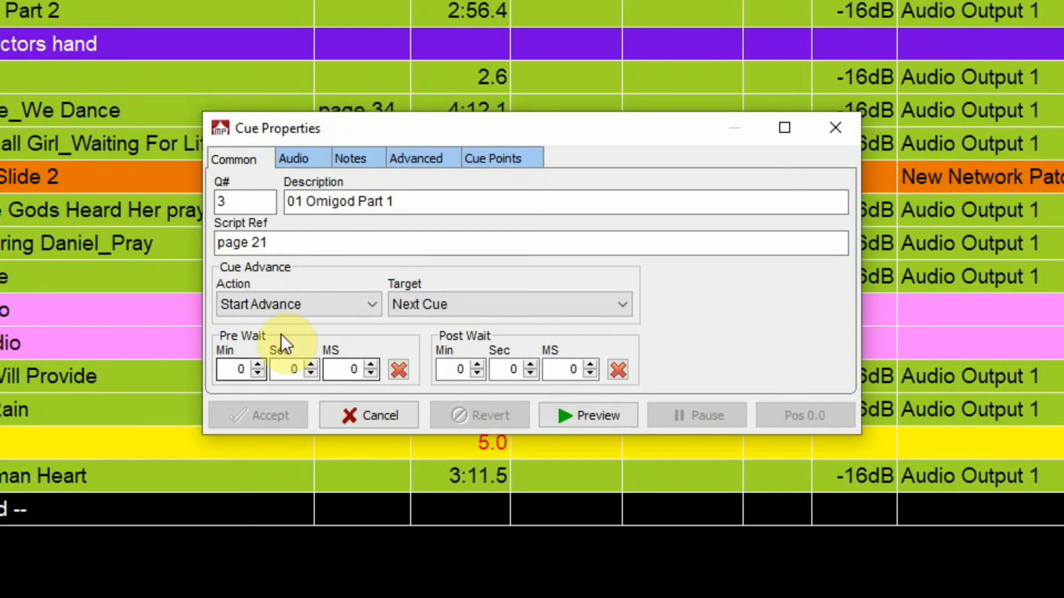
mouse_move(295, 368)
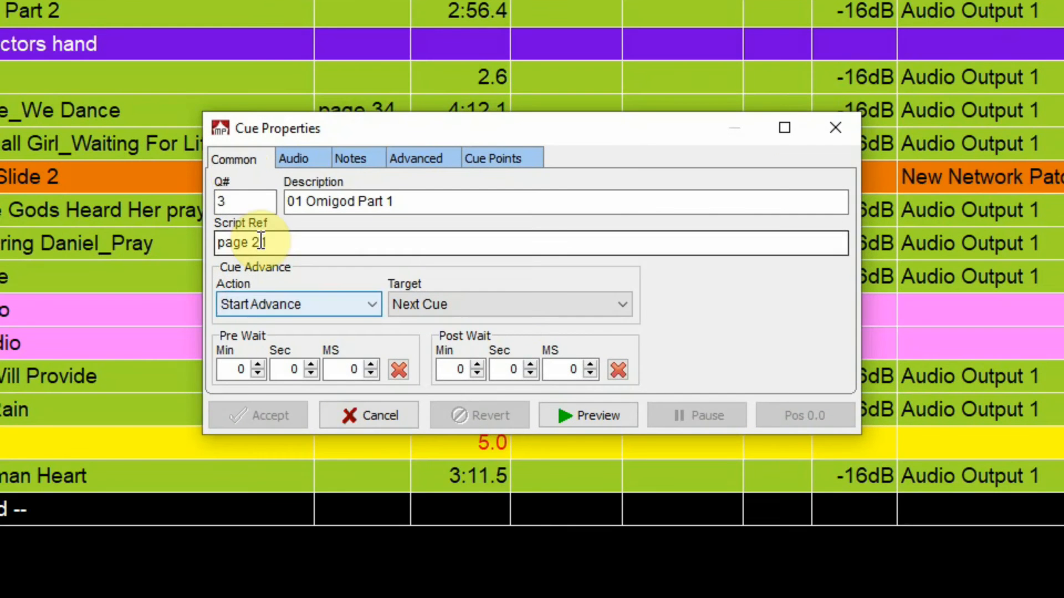
type("1")
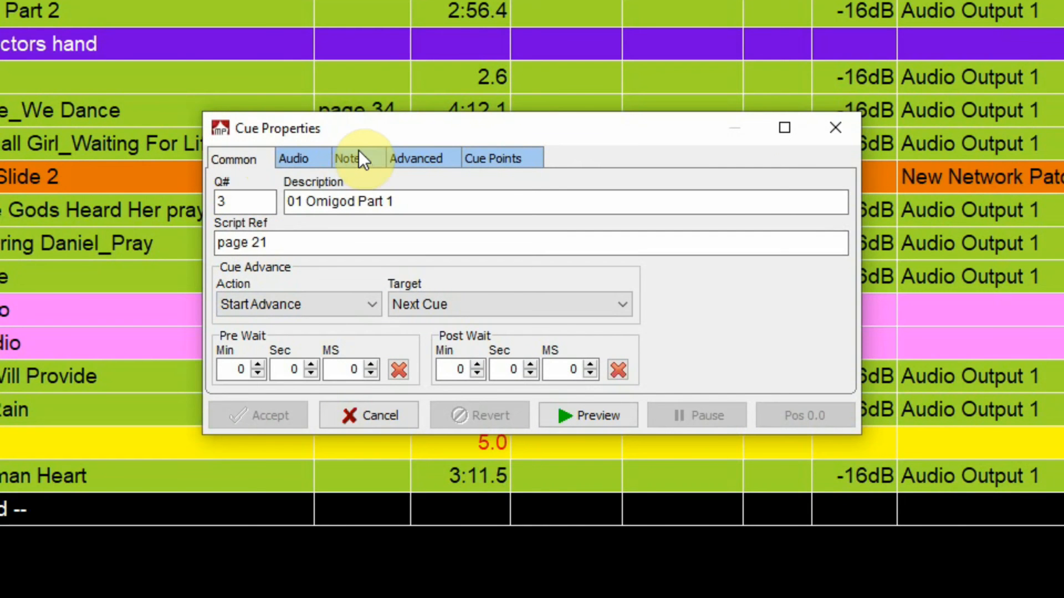
Show cue 3's empty Notes page in Cue Properties.
left_click(350, 159)
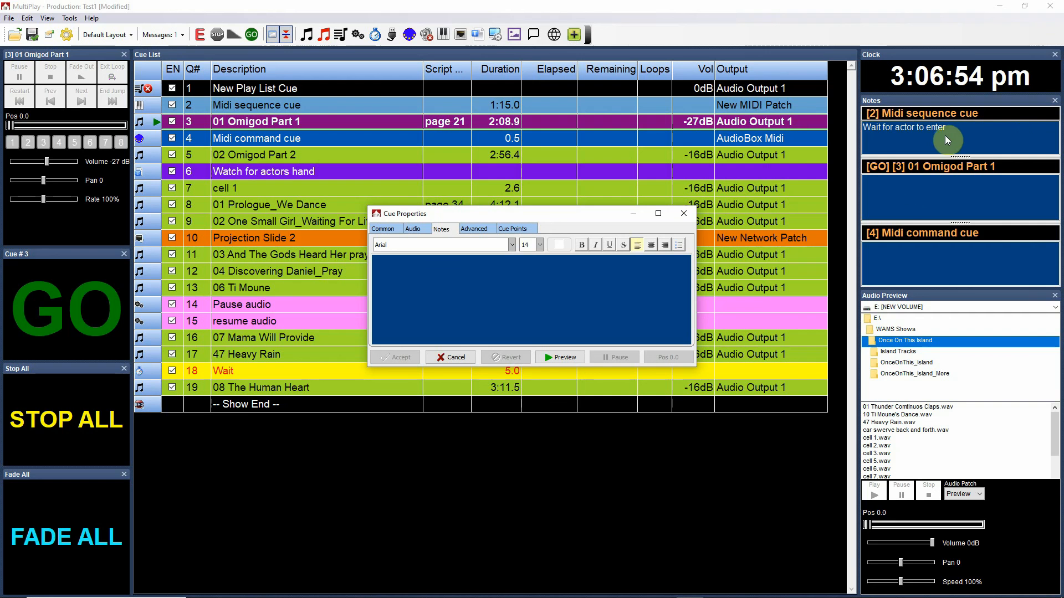
mouse_move(887, 268)
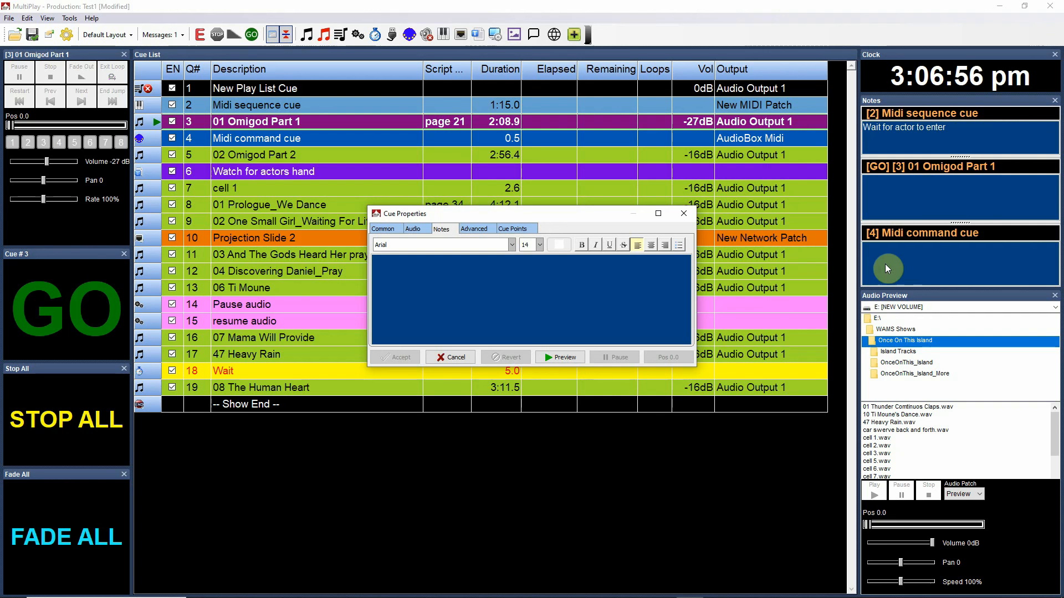
mouse_move(961, 139)
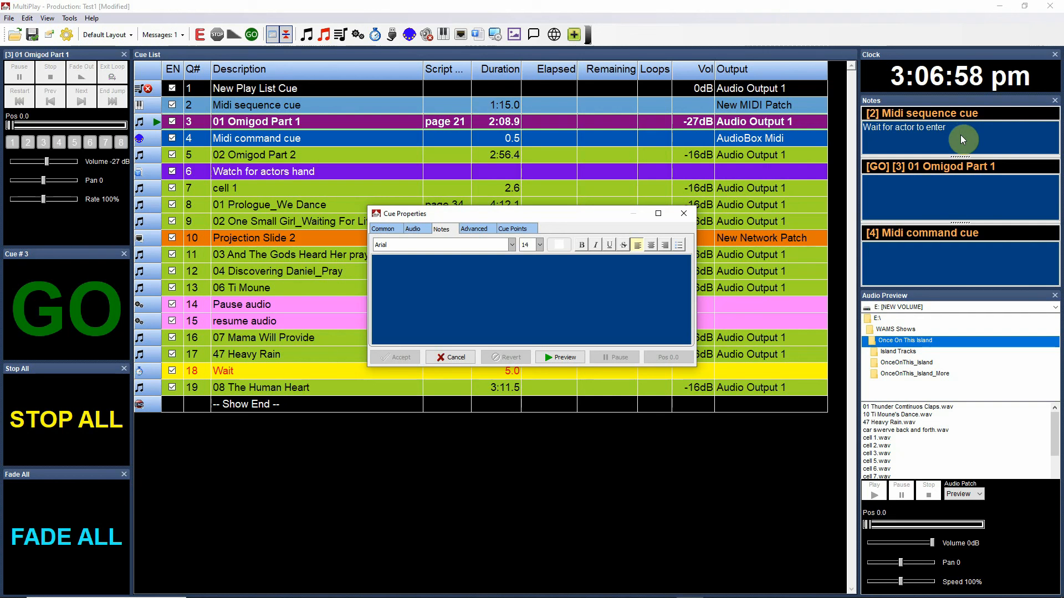
mouse_move(954, 267)
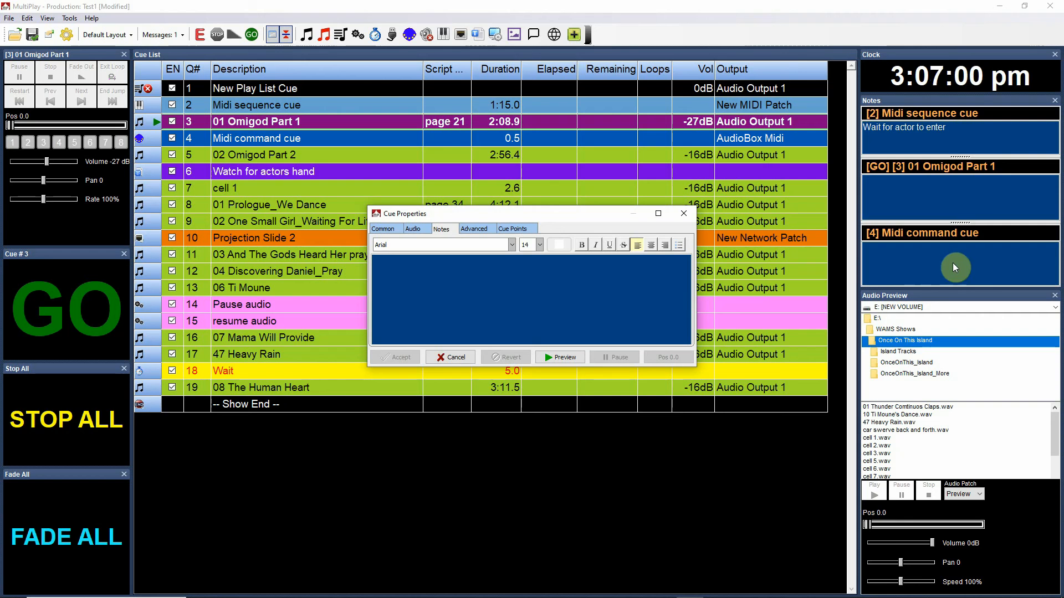
mouse_move(942, 144)
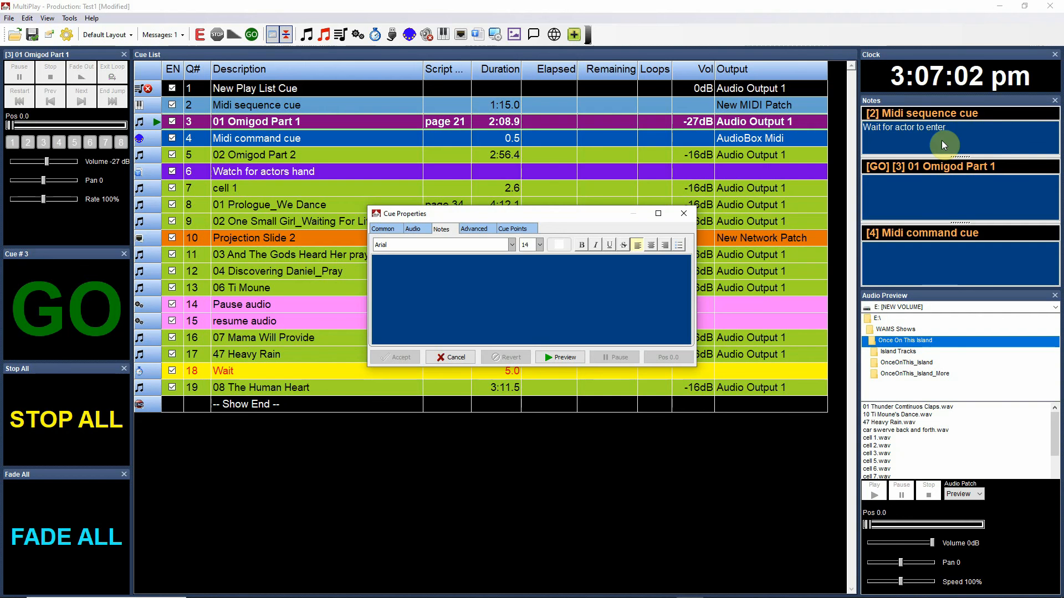
mouse_move(934, 254)
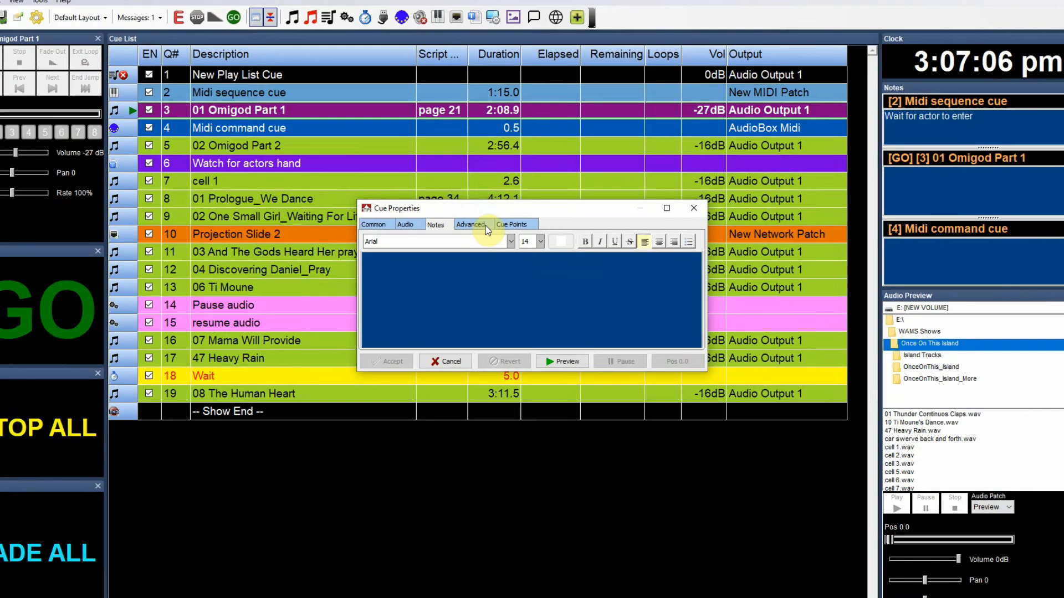
Look over cue 3's Advanced settings and Notes, then return to the Common page unchanged.
left_click(470, 225)
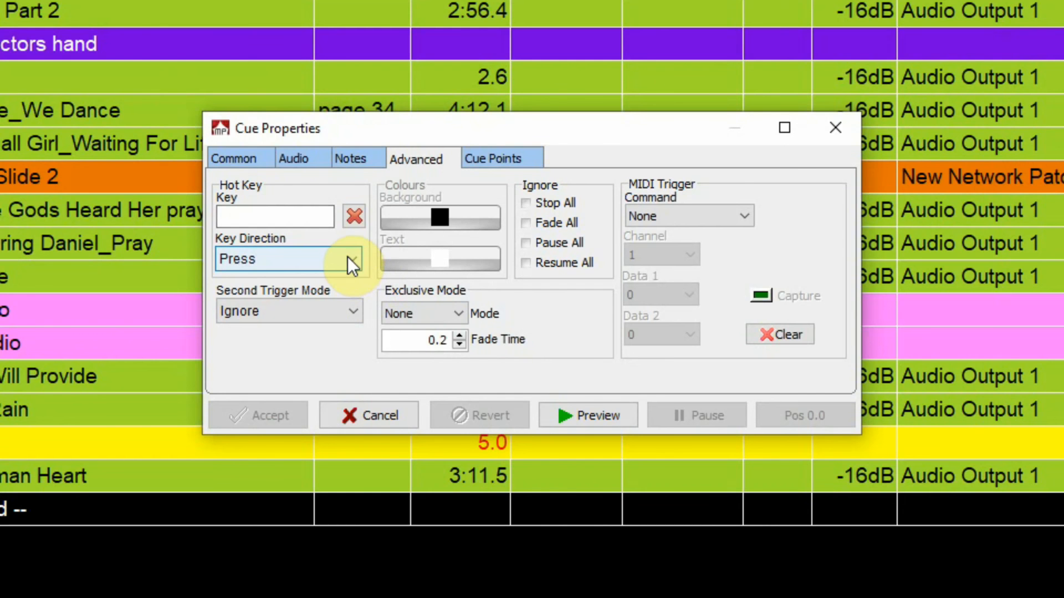
left_click(351, 159)
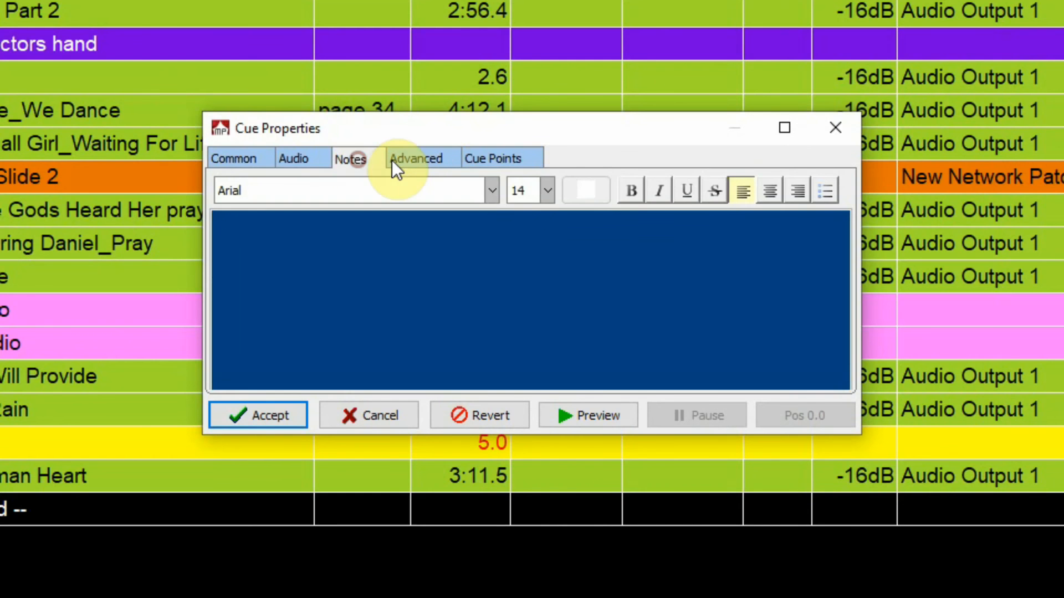
left_click(416, 158)
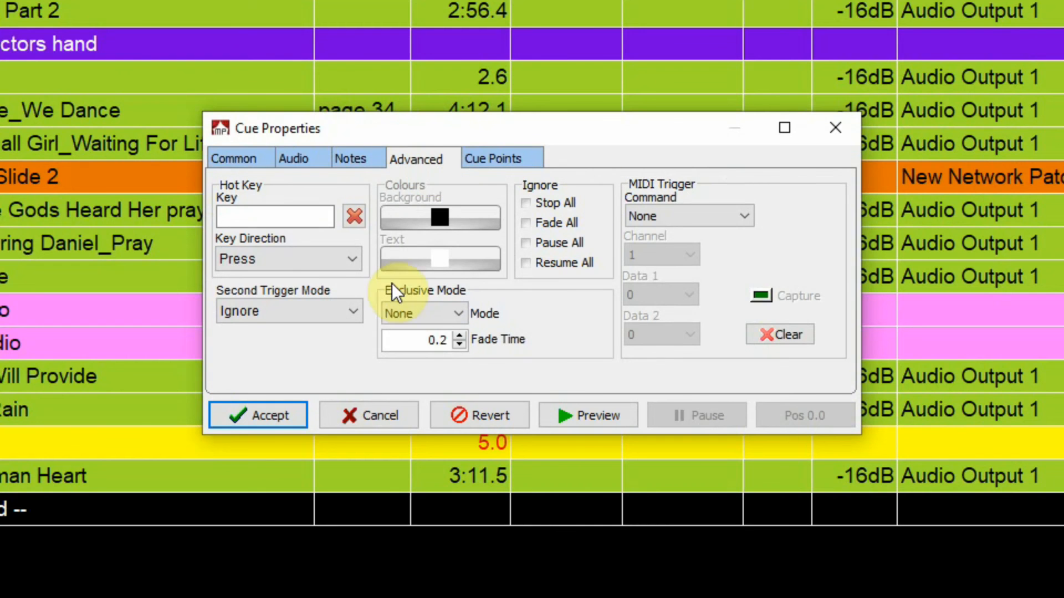
left_click(350, 158)
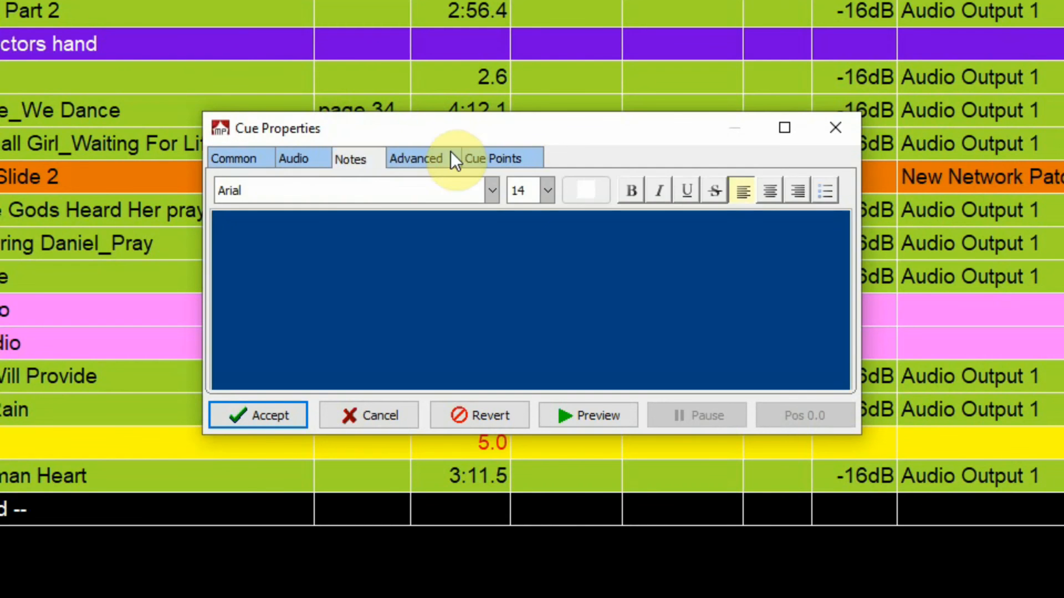
left_click(234, 159)
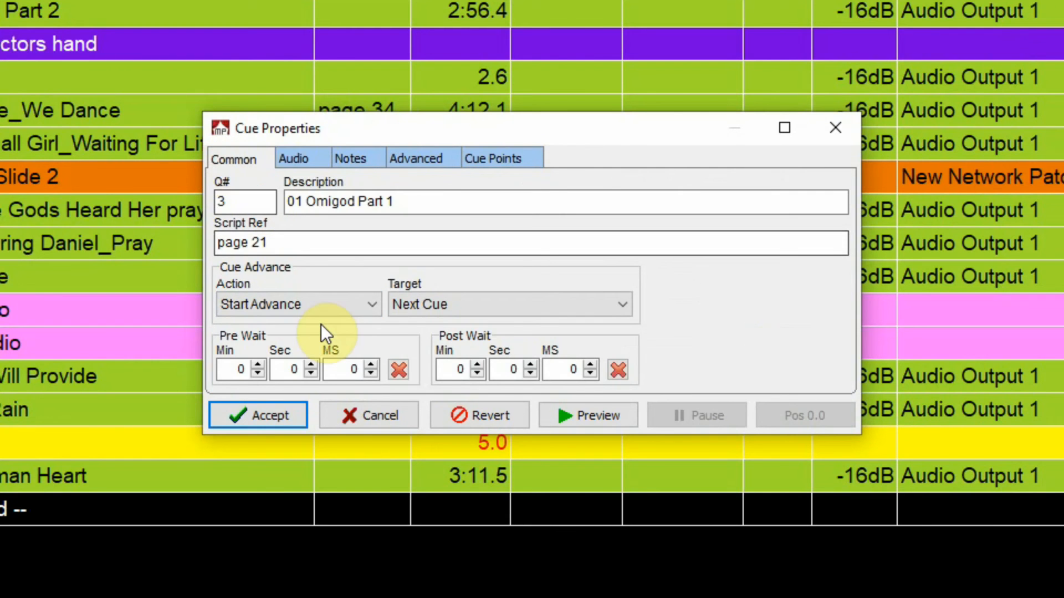